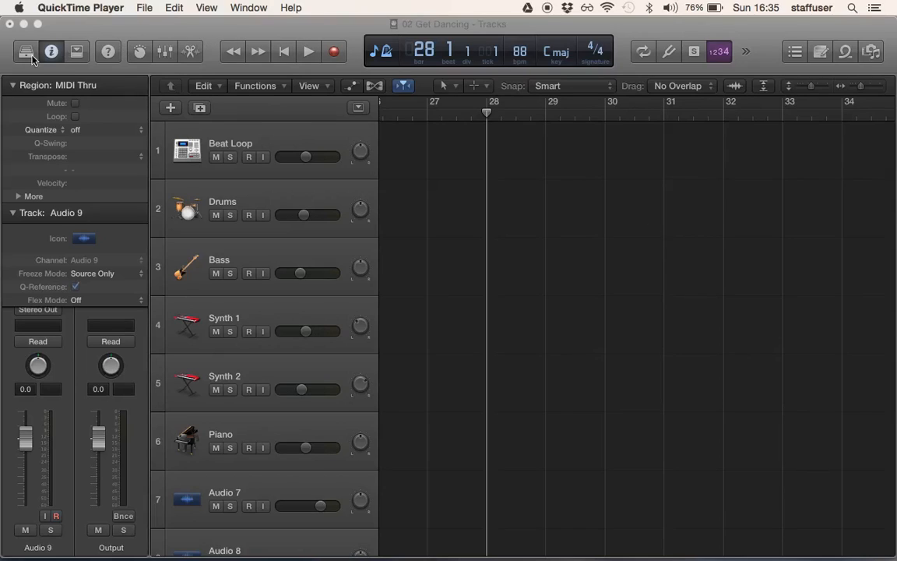
mouse_move(462, 49)
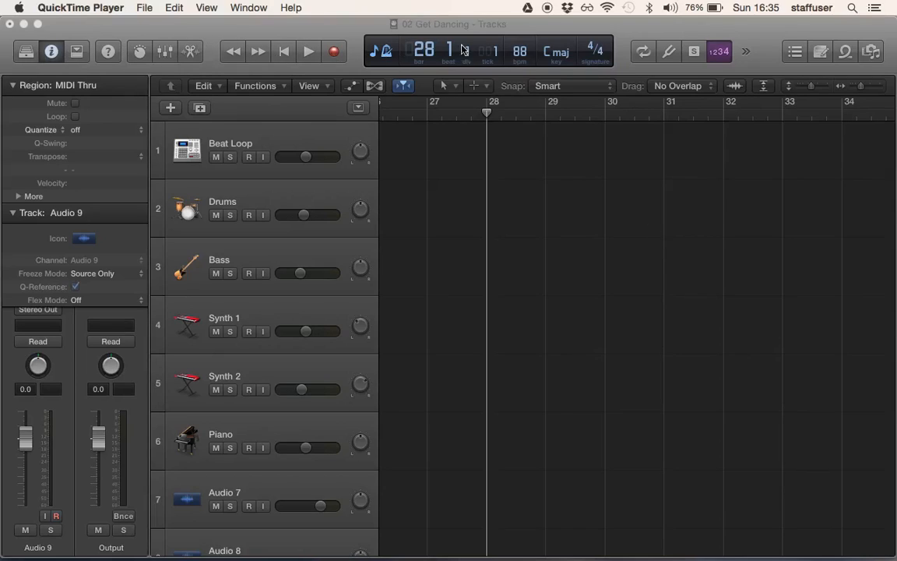
mouse_move(882, 64)
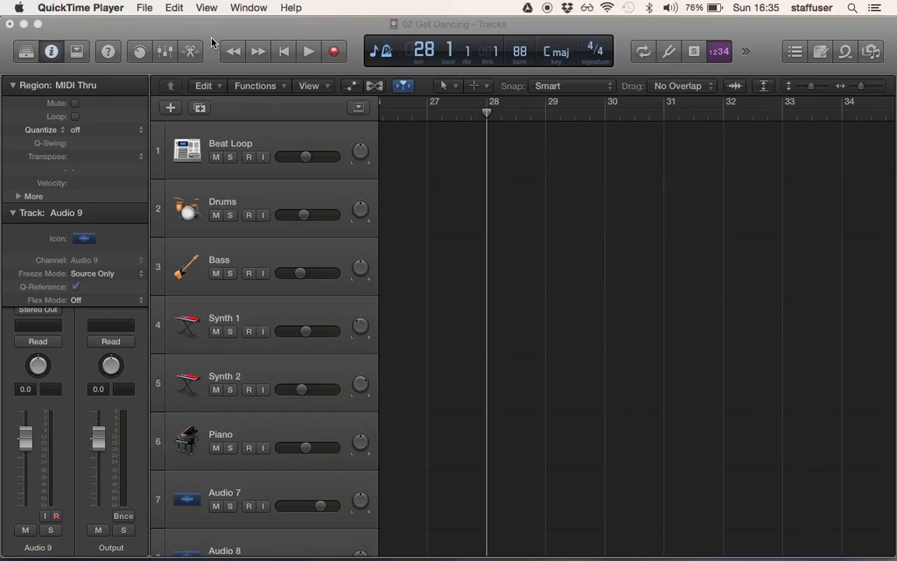
mouse_move(228, 50)
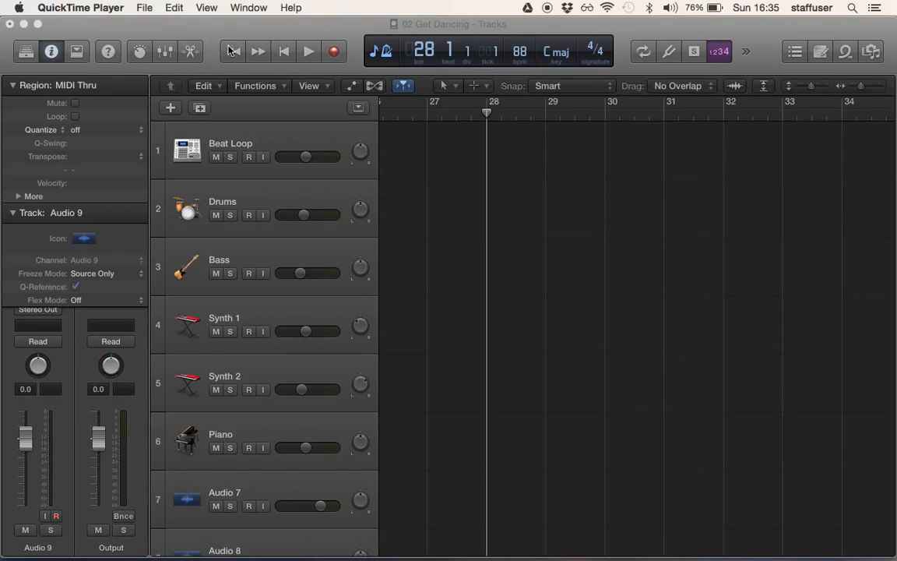
mouse_move(107, 58)
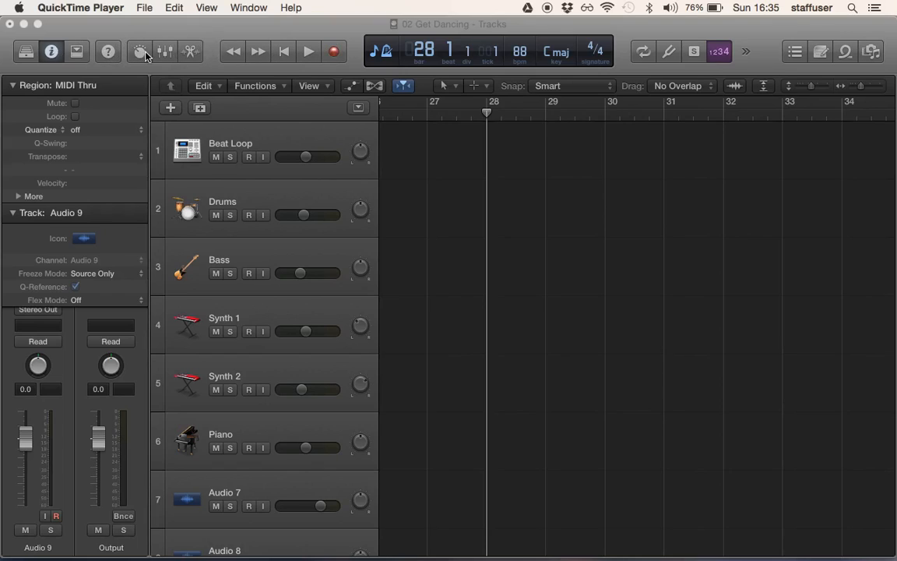
mouse_move(209, 60)
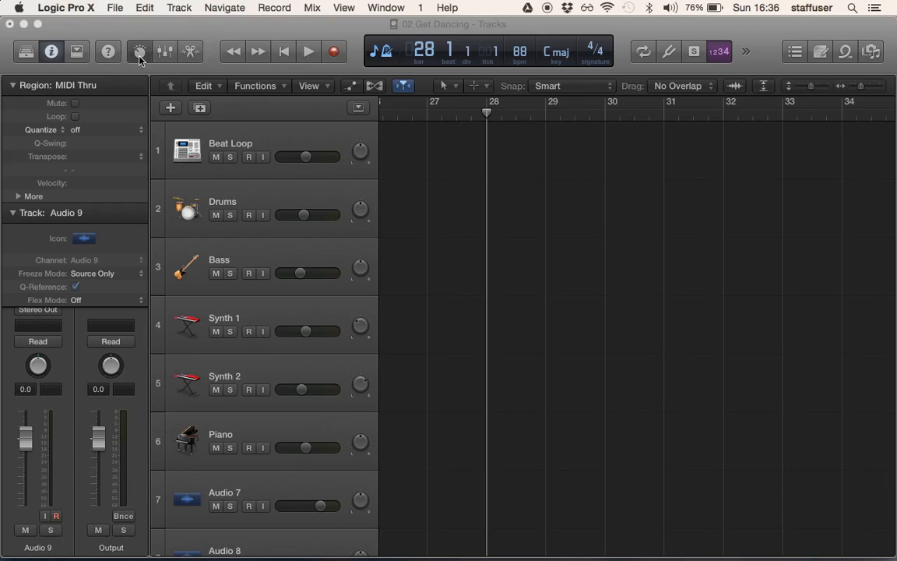
left_click(138, 52)
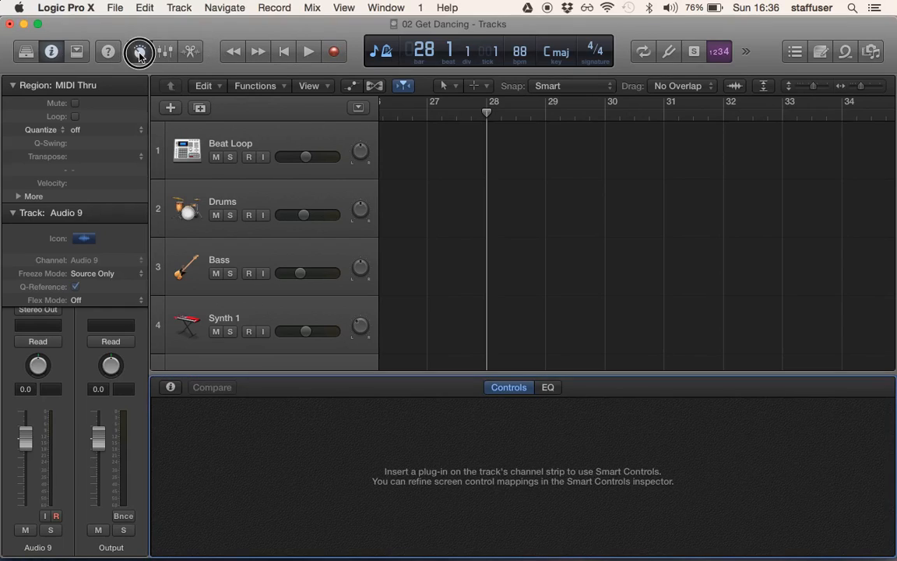
left_click(139, 52)
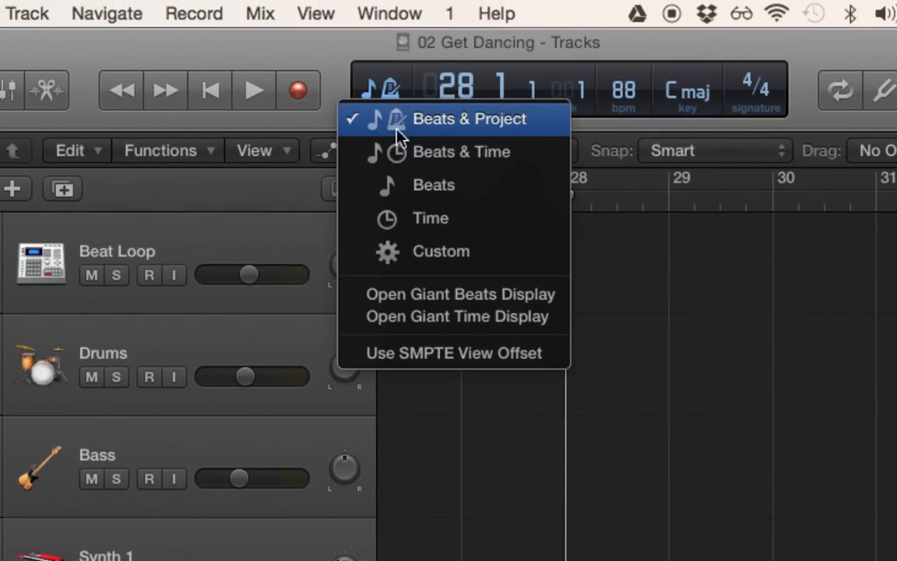
mouse_move(430, 218)
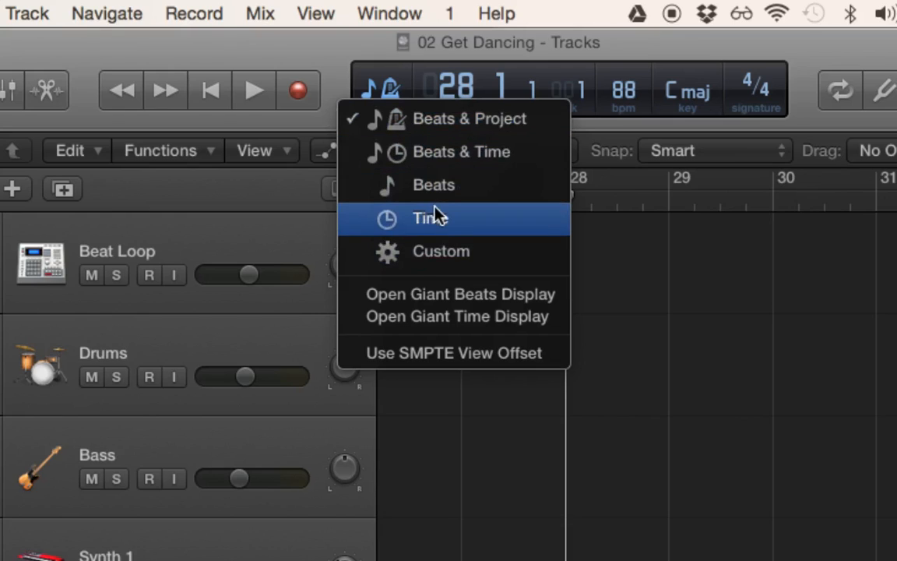
Switch the LCD to Time mode showing 01:01:13:15.73 and list the display modes again
left_click(430, 218)
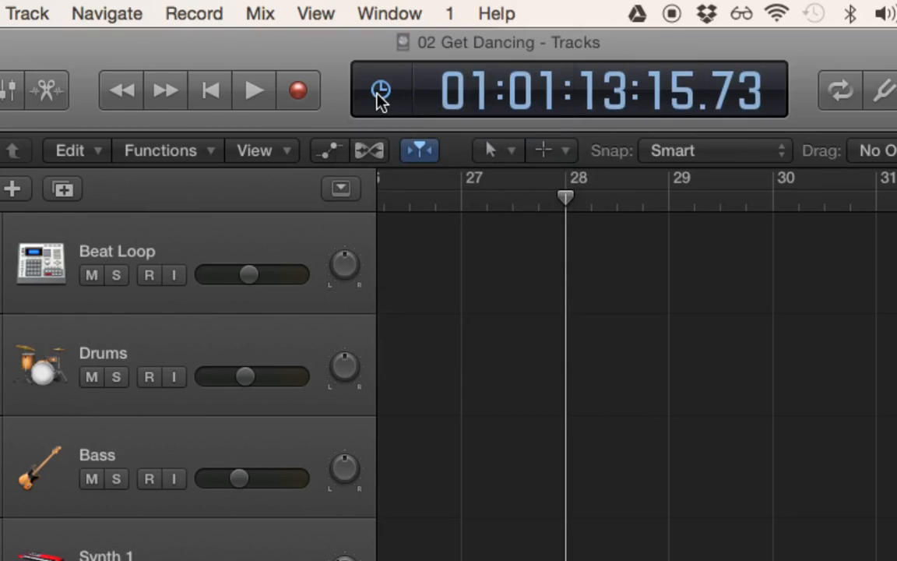
left_click(380, 90)
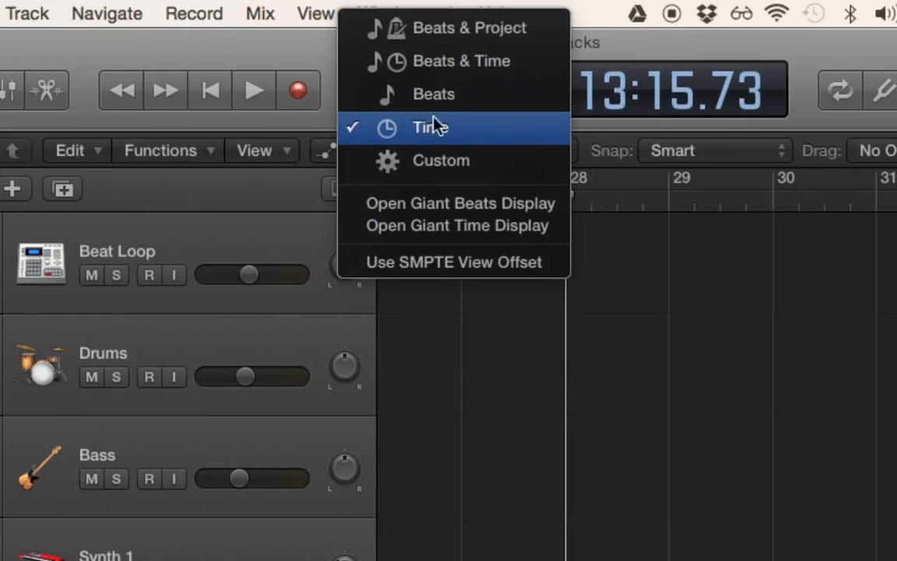
mouse_move(461, 61)
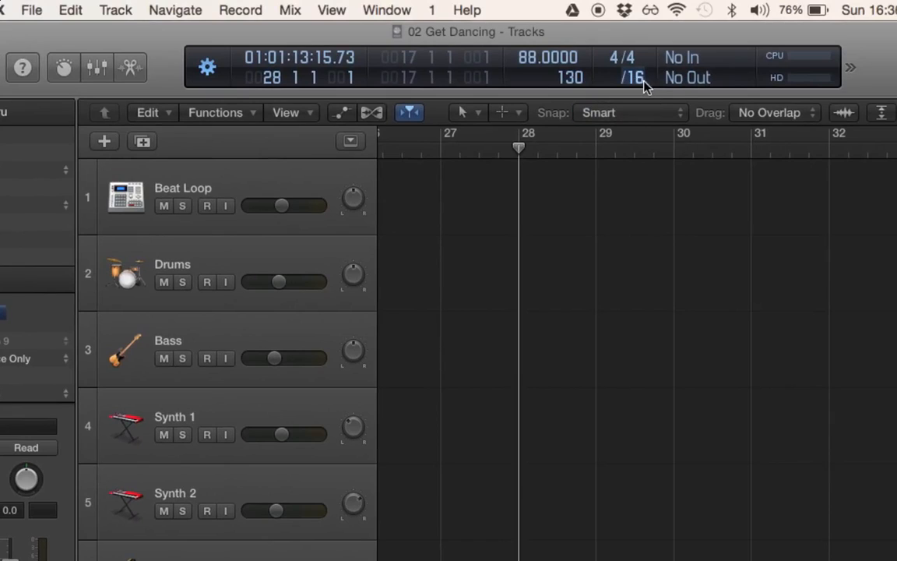
mouse_move(634, 77)
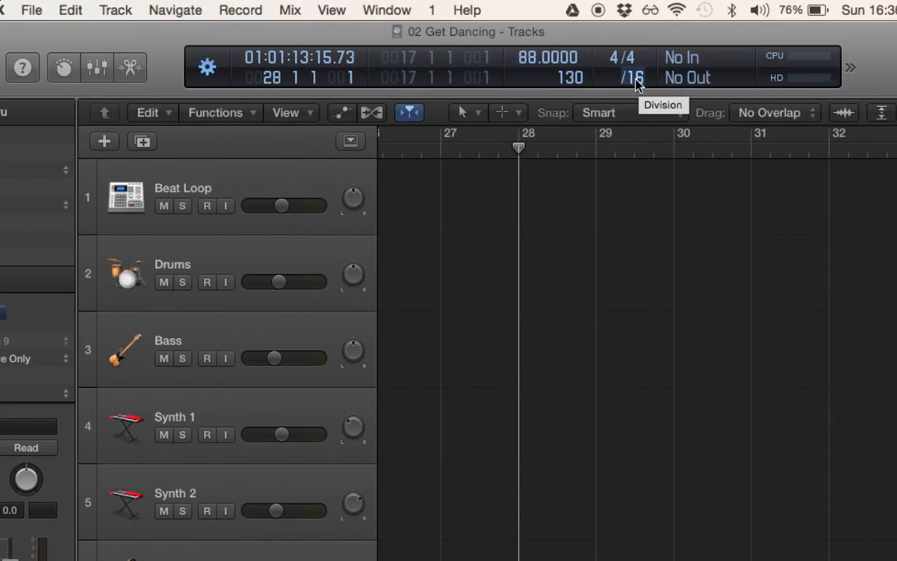
mouse_move(619, 61)
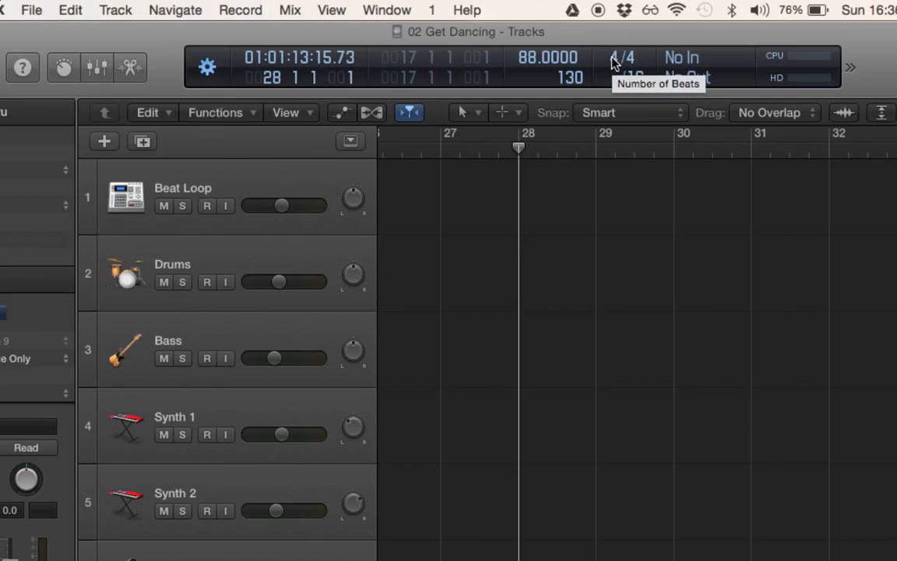
mouse_move(629, 76)
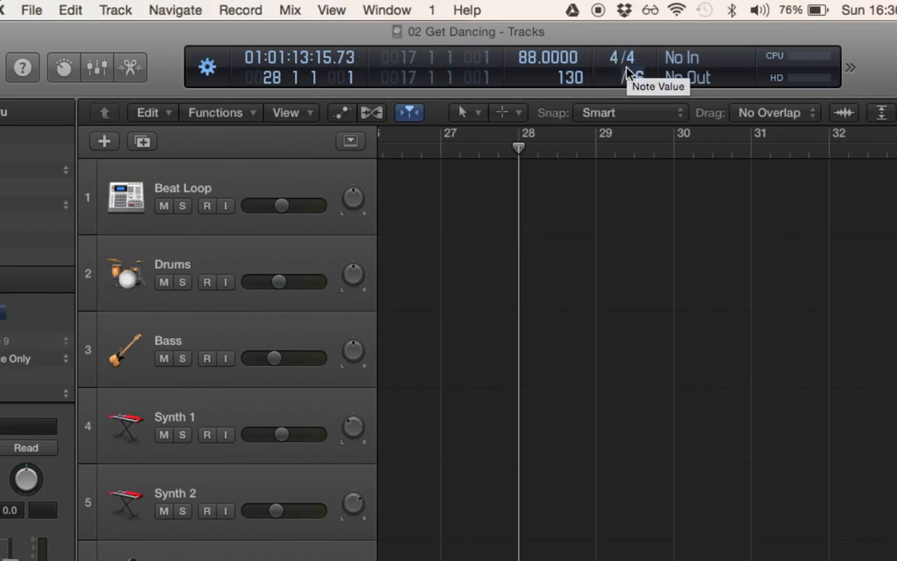
mouse_move(635, 77)
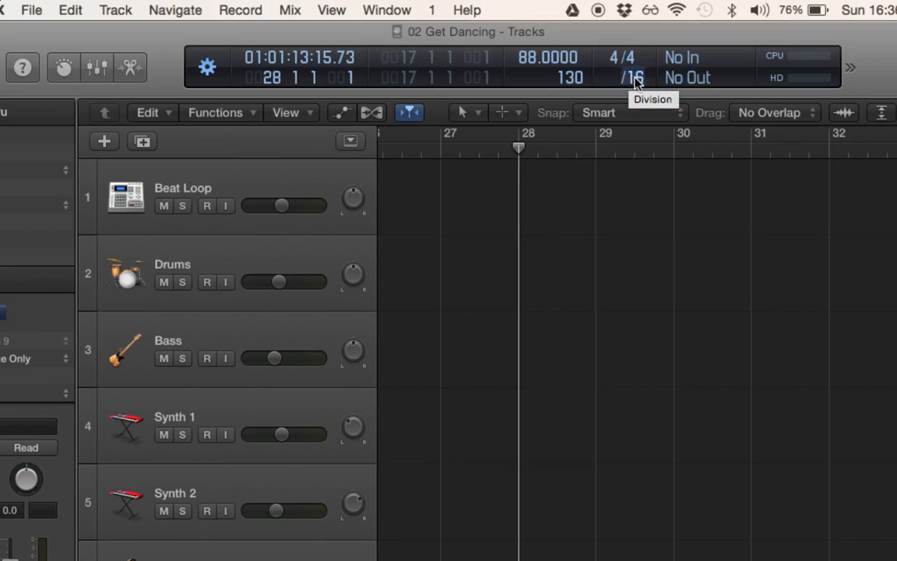
mouse_move(602, 170)
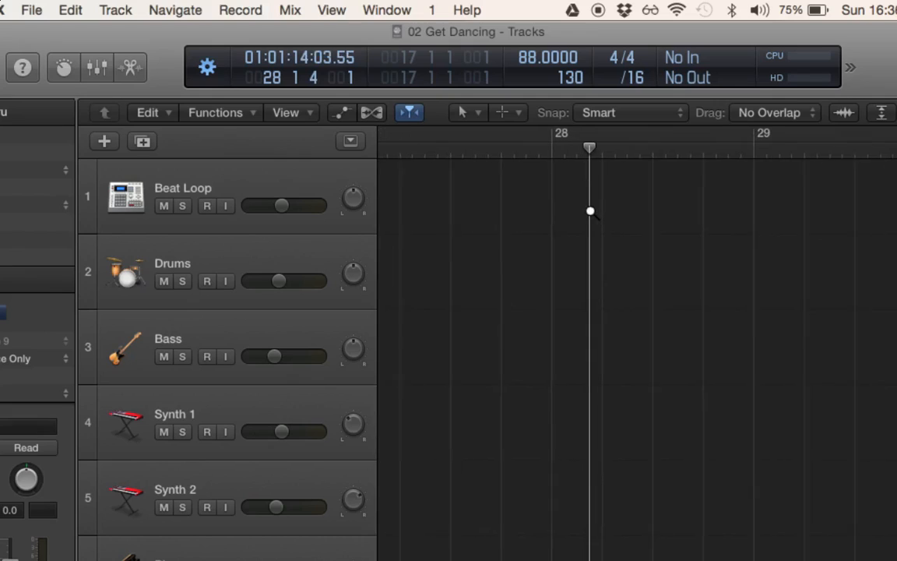
left_click(635, 77)
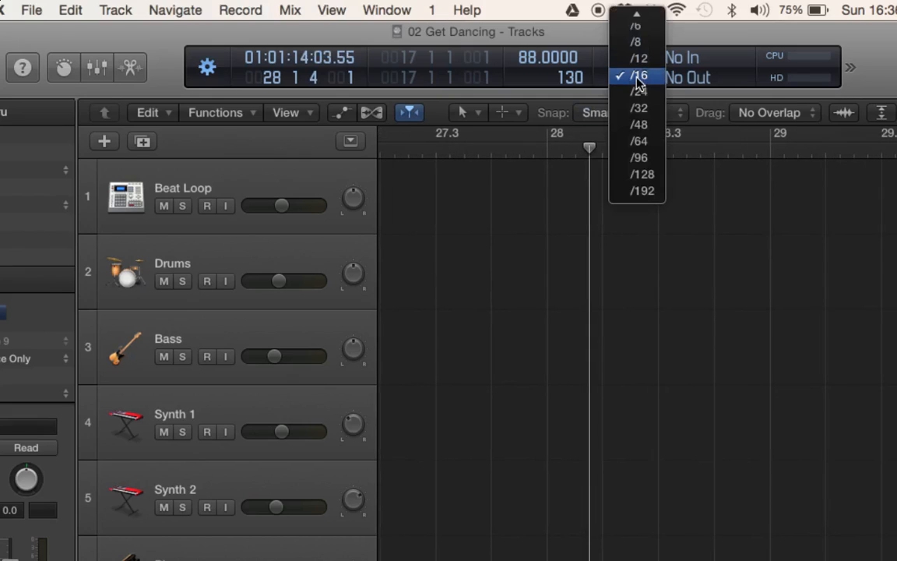
left_click(640, 75)
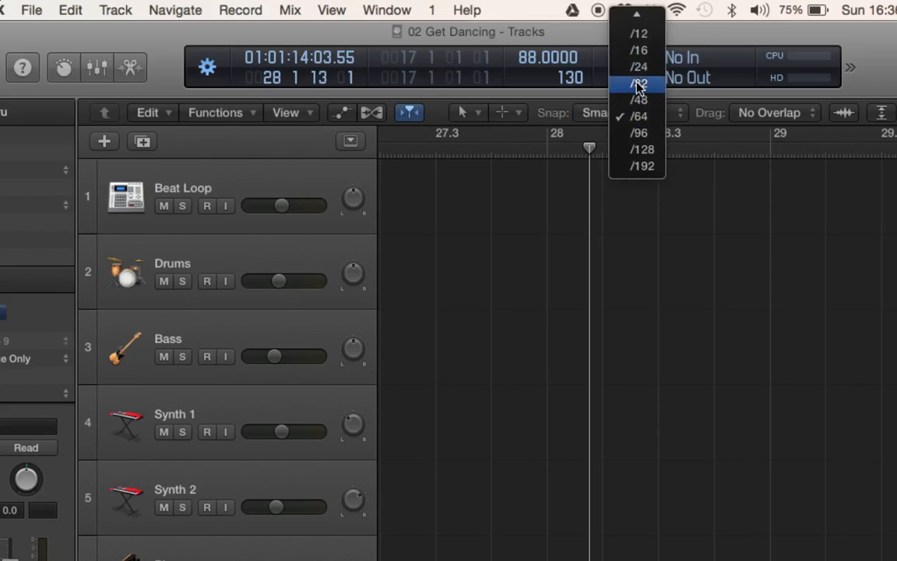
left_click(641, 50)
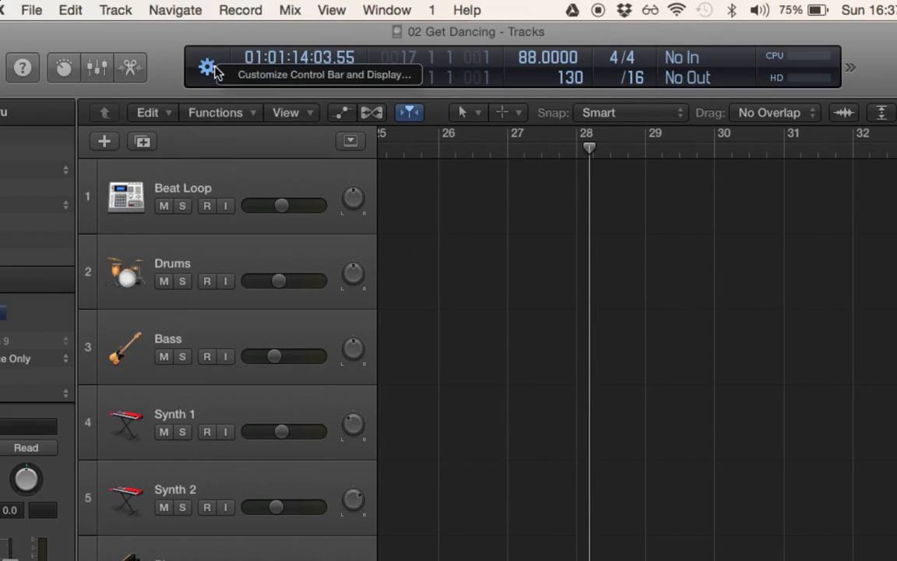
mouse_move(288, 79)
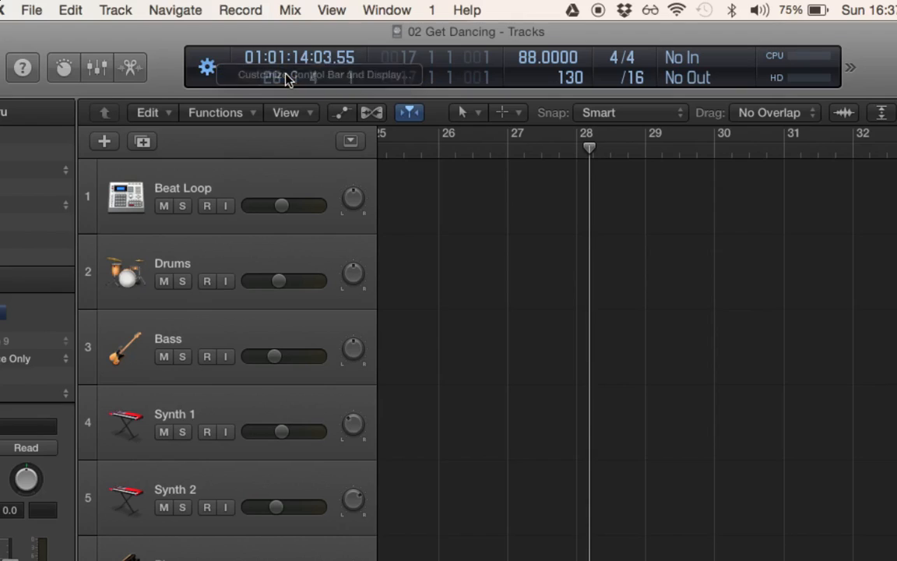
left_click(207, 67)
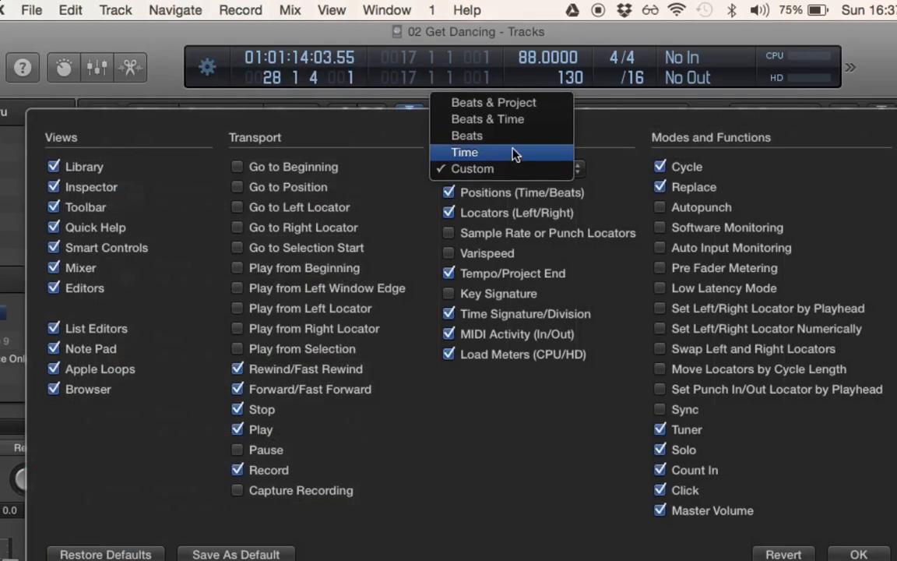
left_click(487, 119)
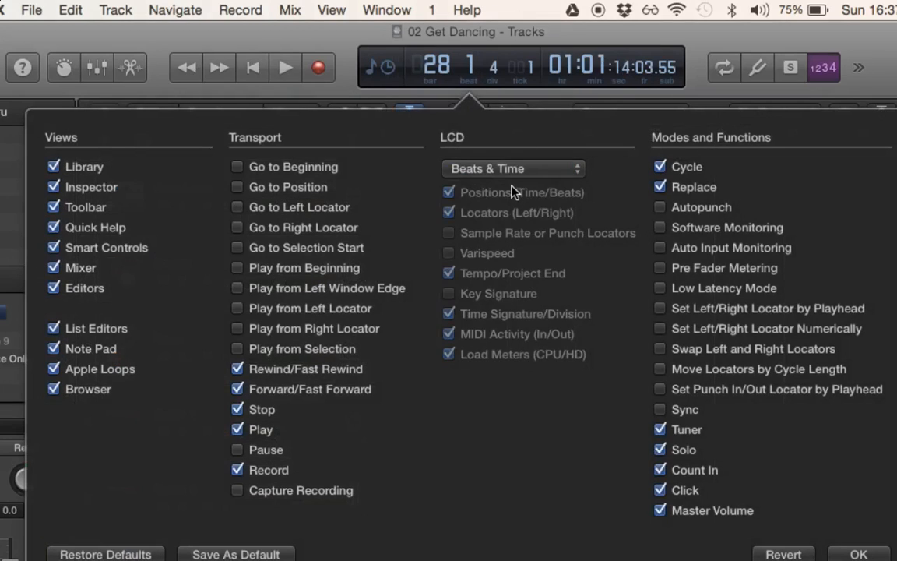
left_click(511, 169)
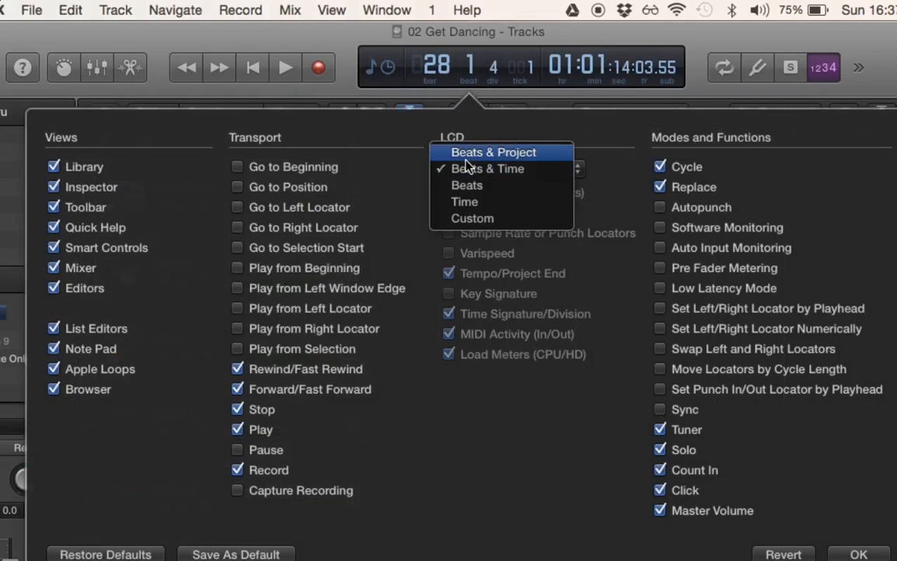
left_click(472, 219)
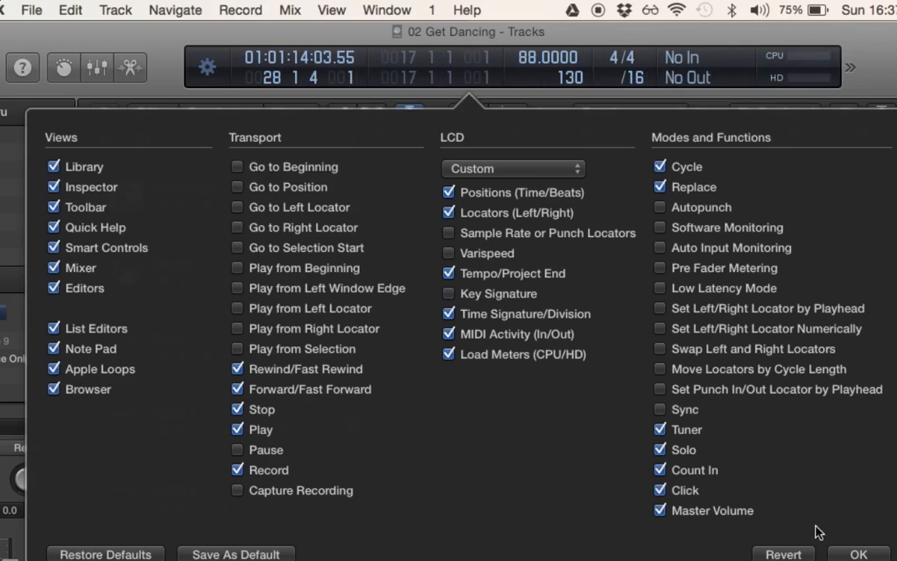
left_click(858, 554)
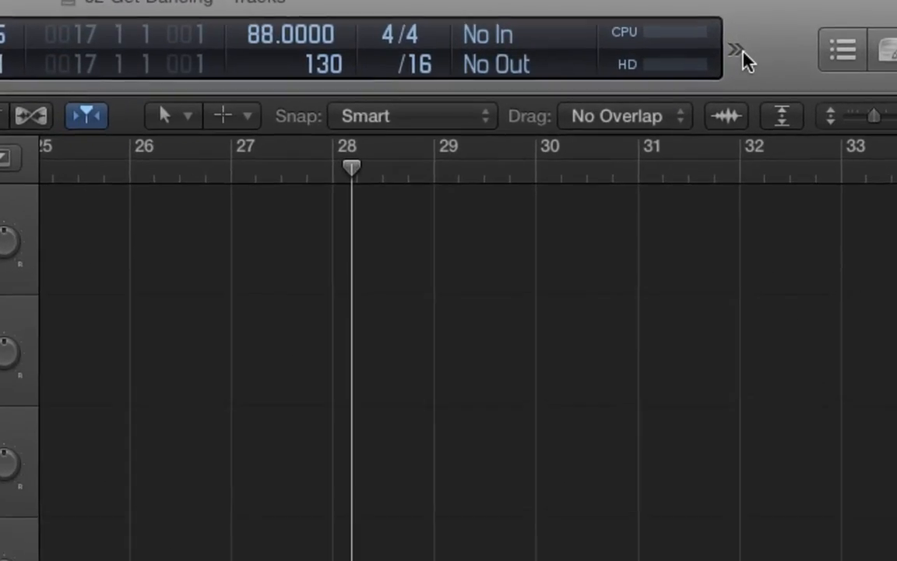
left_click(732, 49)
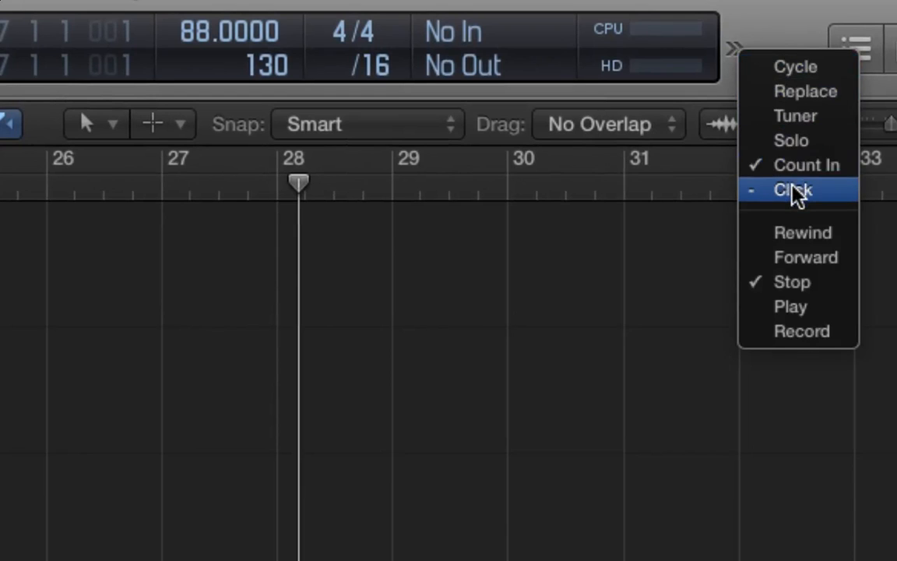
left_click(792, 190)
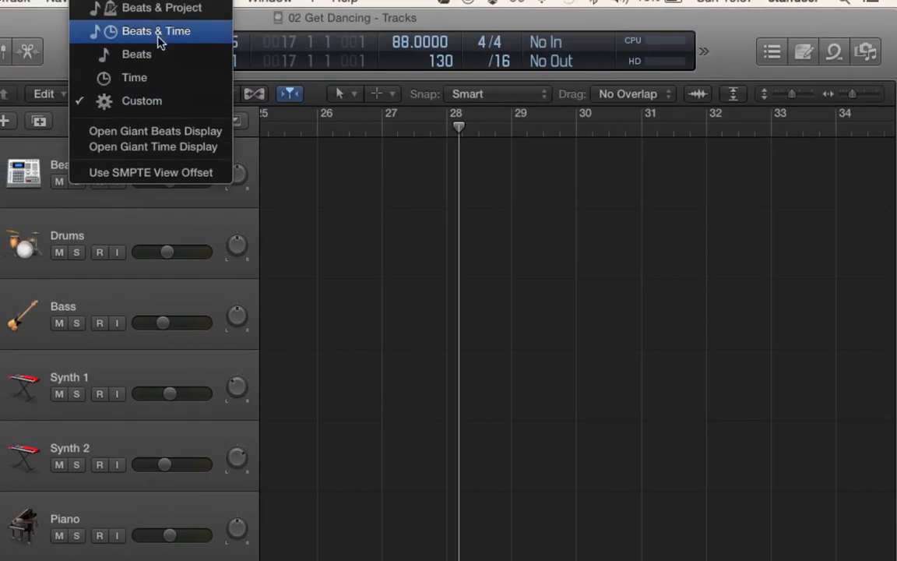
Return the LCD to Beats & Time, showing 28 1 4 with 01:01:14:03.55
left_click(156, 31)
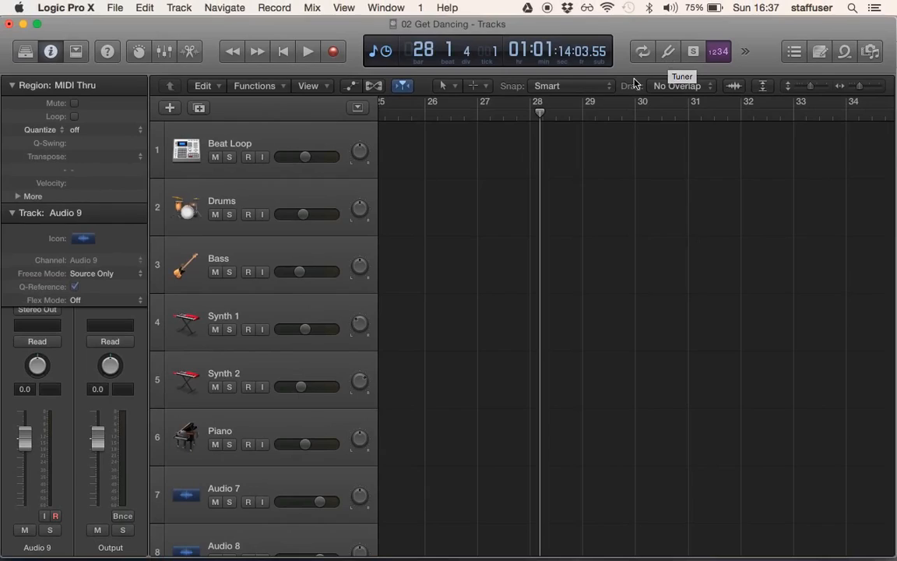
mouse_move(556, 70)
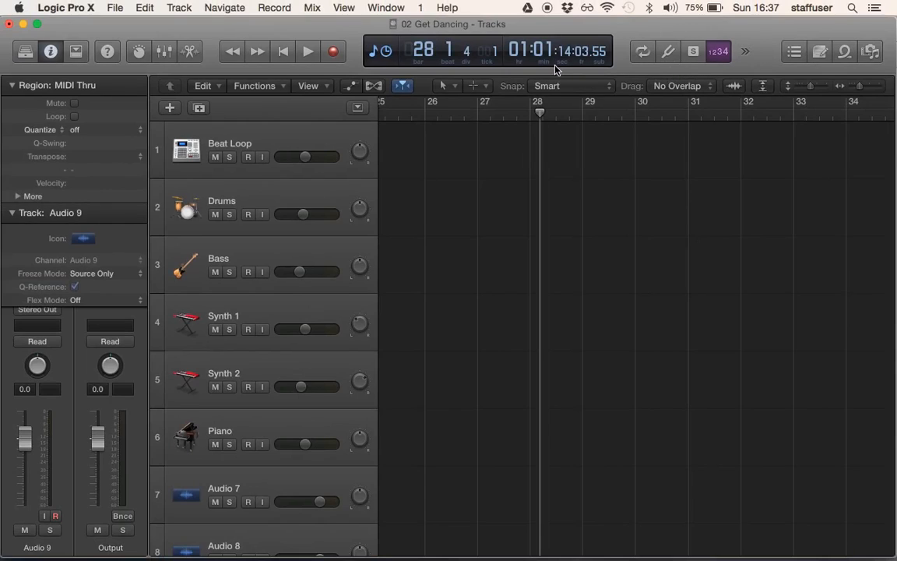